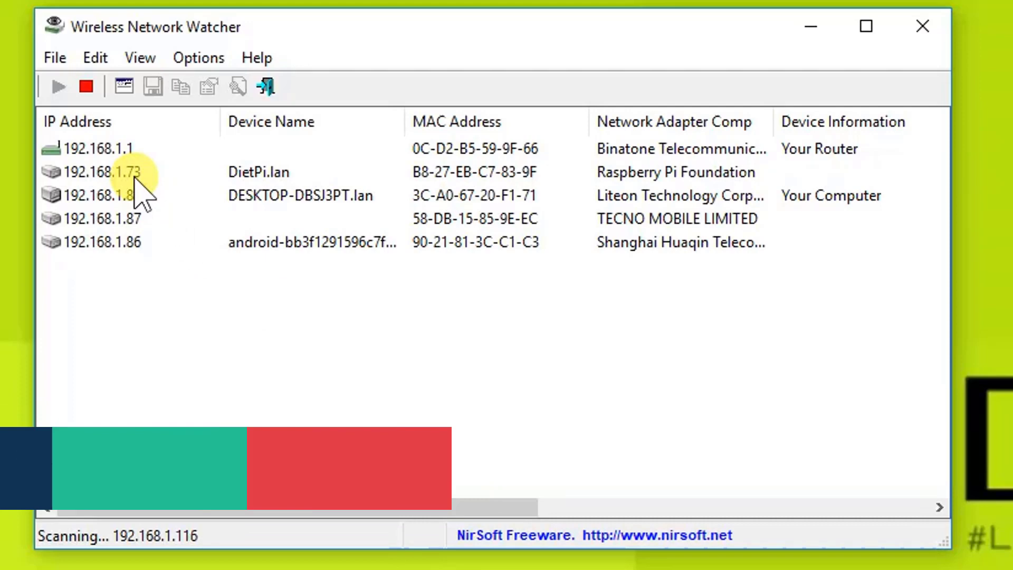
Select the DietPi.lan device at 192.168.1.73 and begin entering its address
left_click(129, 172)
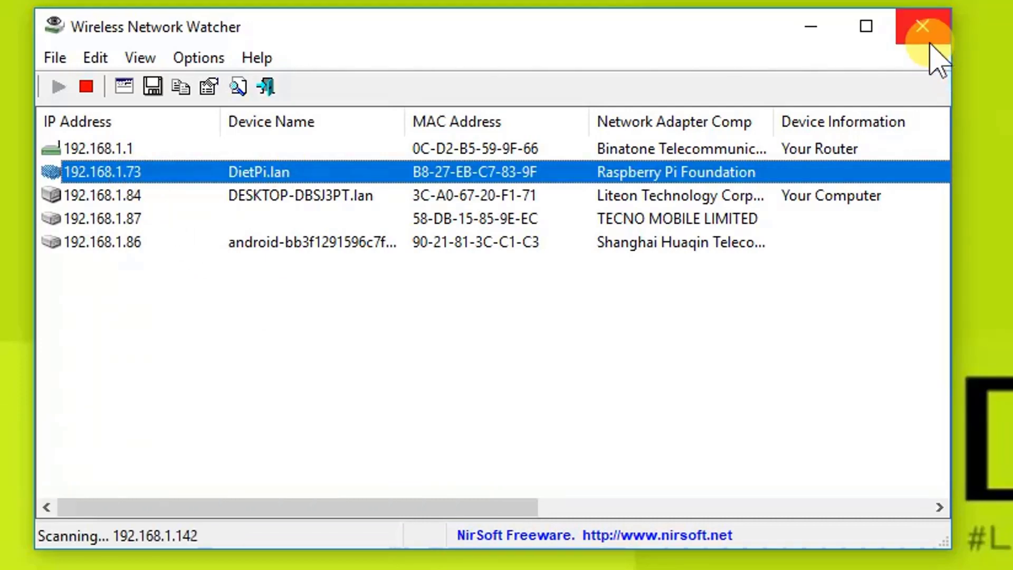
type("192.168.1.")
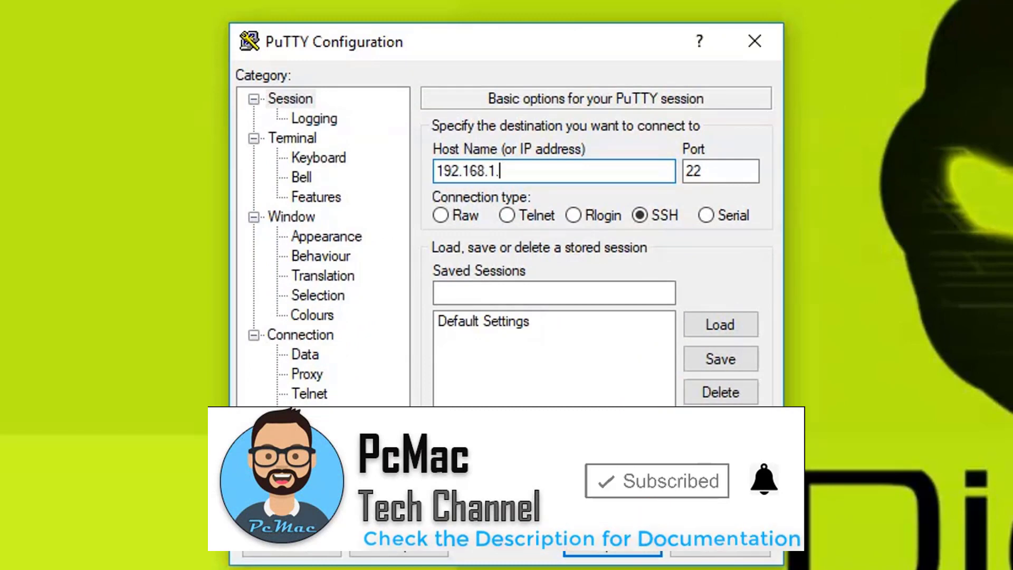
Open an SSH session to 192.168.1.73 and log in as root
left_click(611, 548)
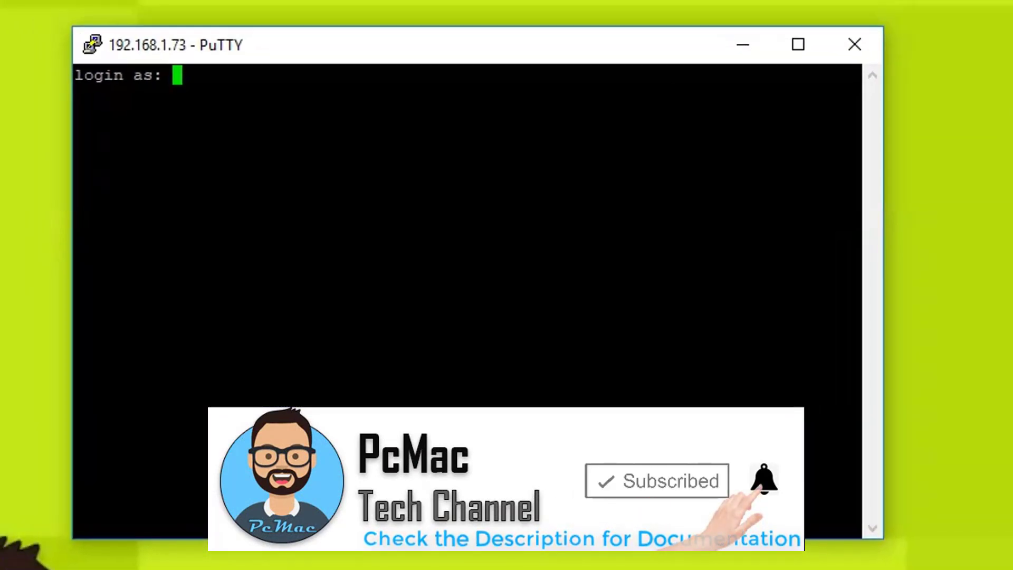
type("root")
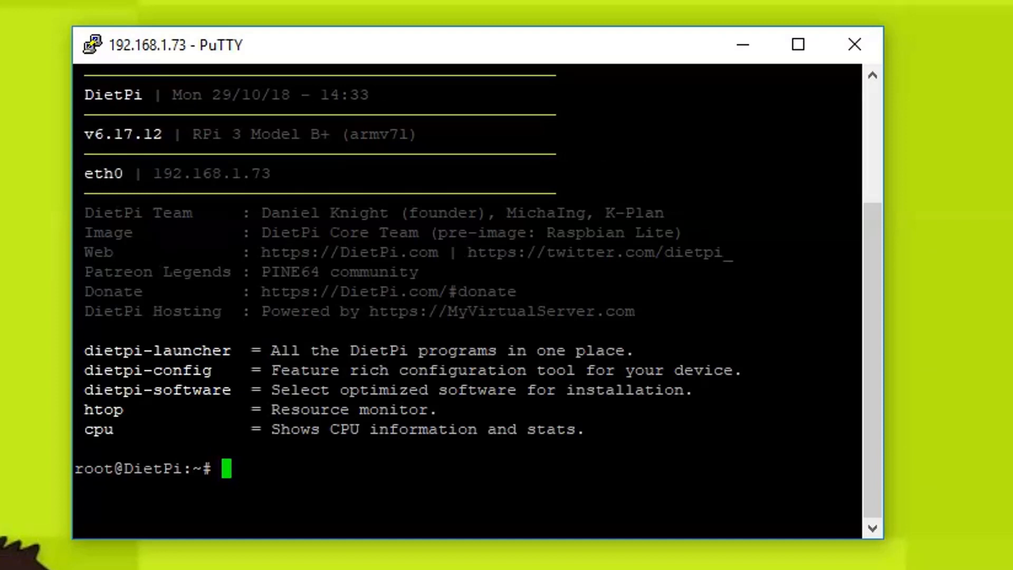
type("exit")
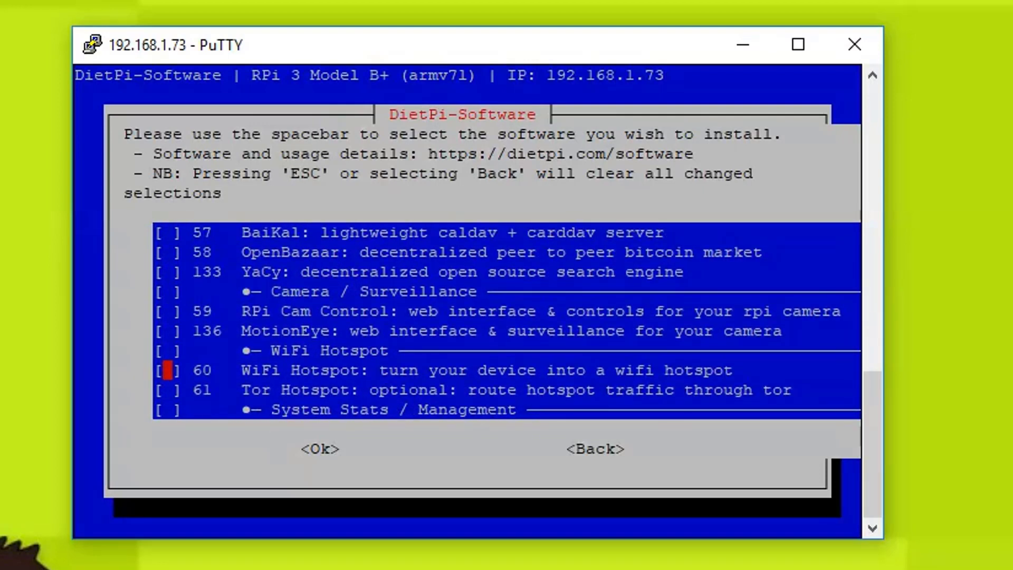
Mark WiFi Hotspot (item 60) for installation and confirm the selection
key("space")
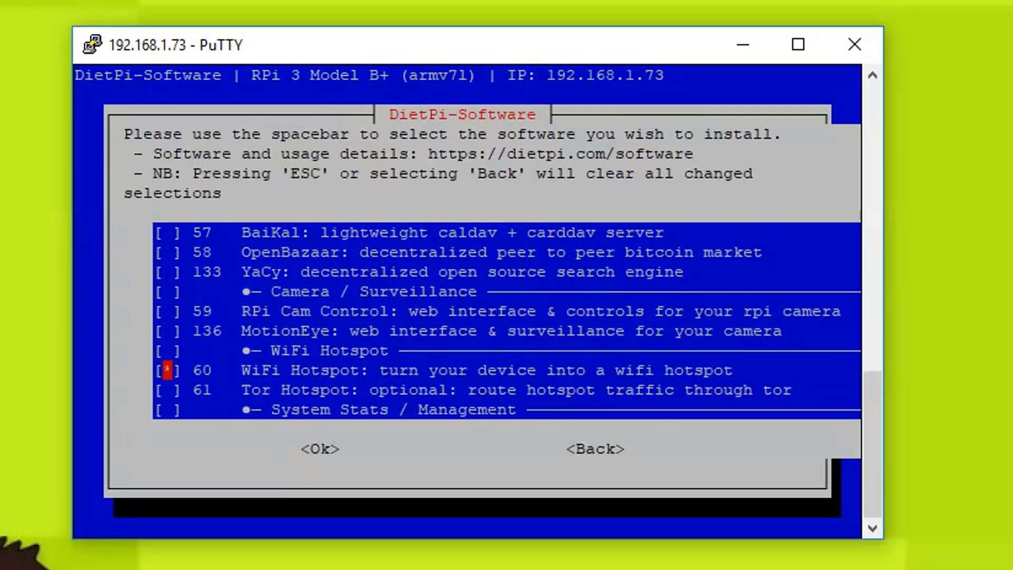
left_click(319, 449)
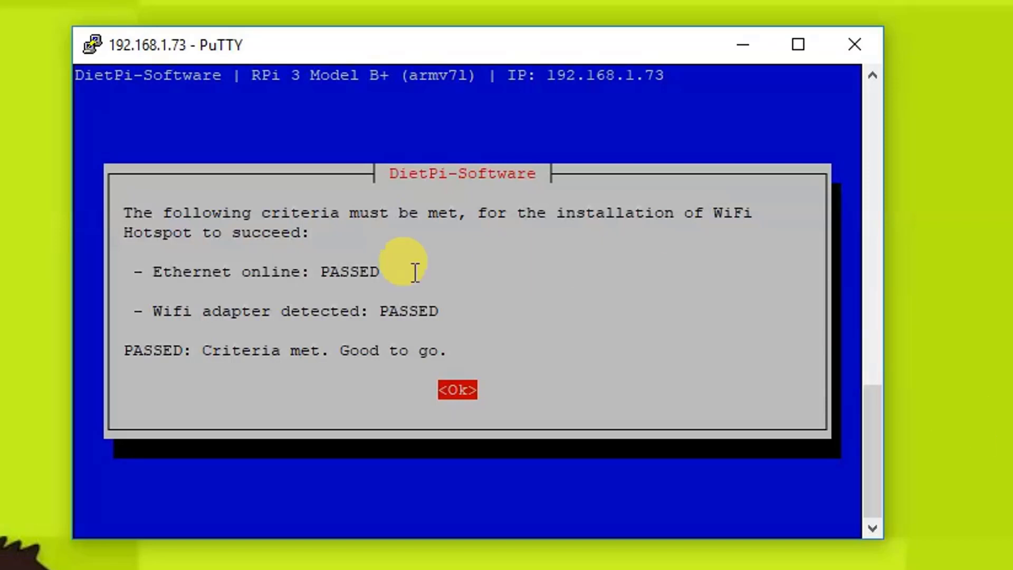
mouse_move(232, 317)
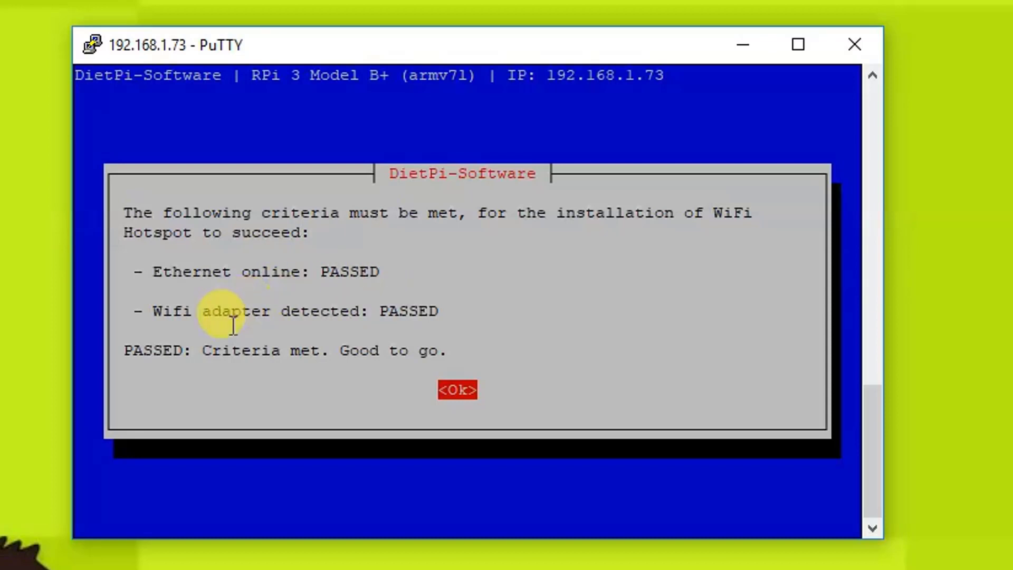
mouse_move(572, 307)
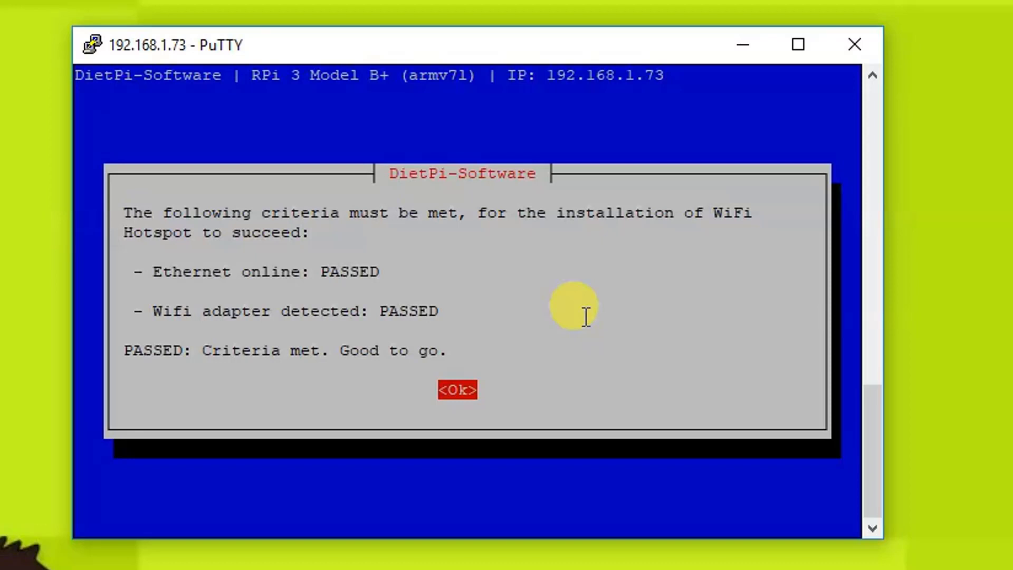
Accept the passed criteria and install WiFi Hotspot until DietPi announces a reboot
left_click(456, 388)
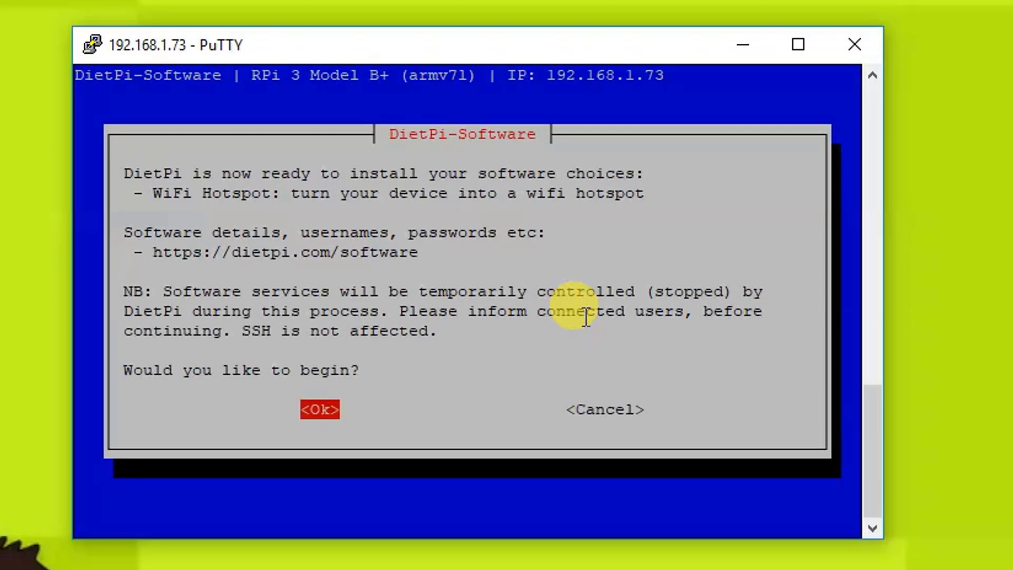
left_click(319, 409)
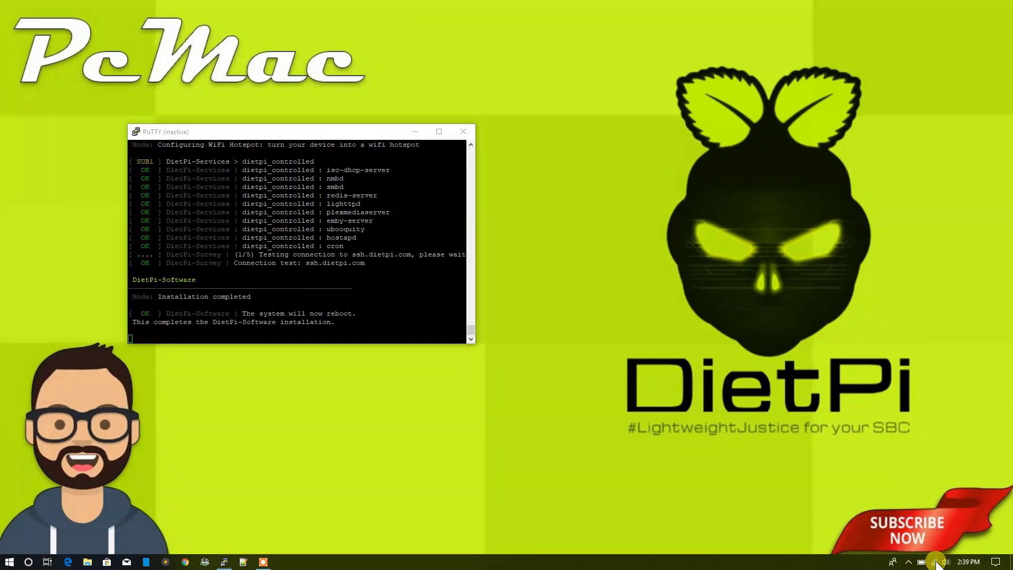
Join DietPi-HotSpot with its security key and decline network discoverability
left_click(879, 561)
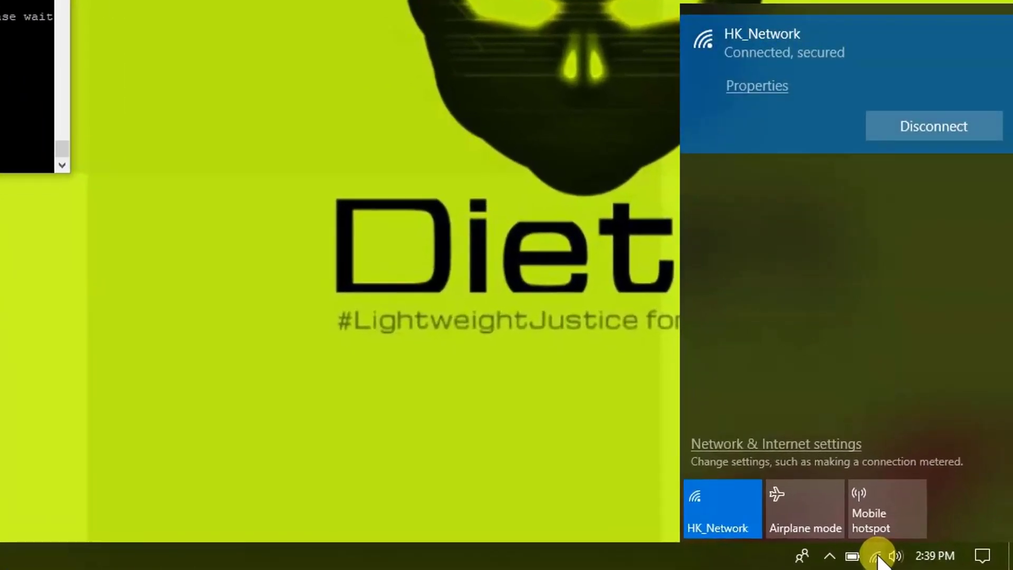
mouse_move(852, 252)
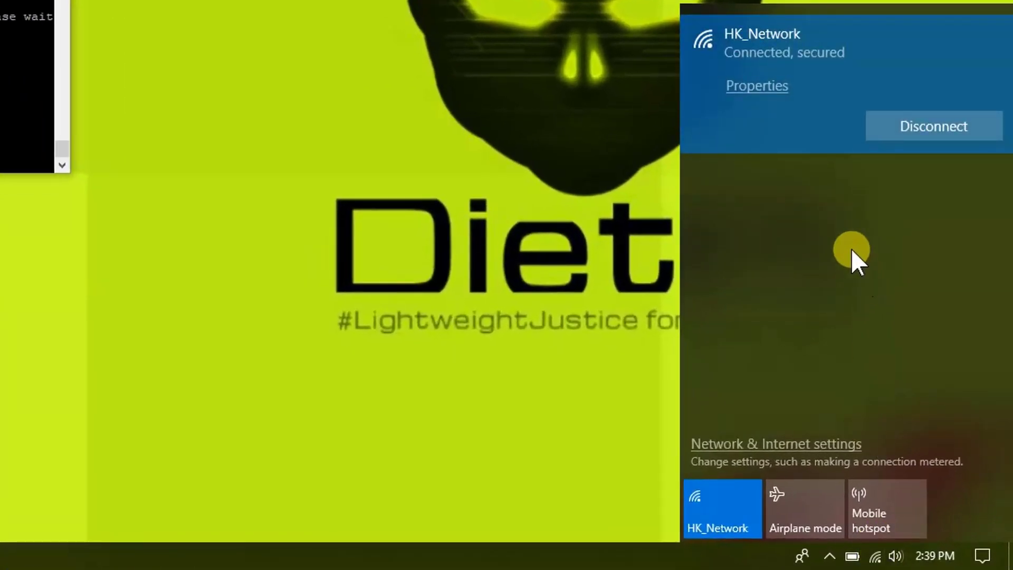
mouse_move(846, 239)
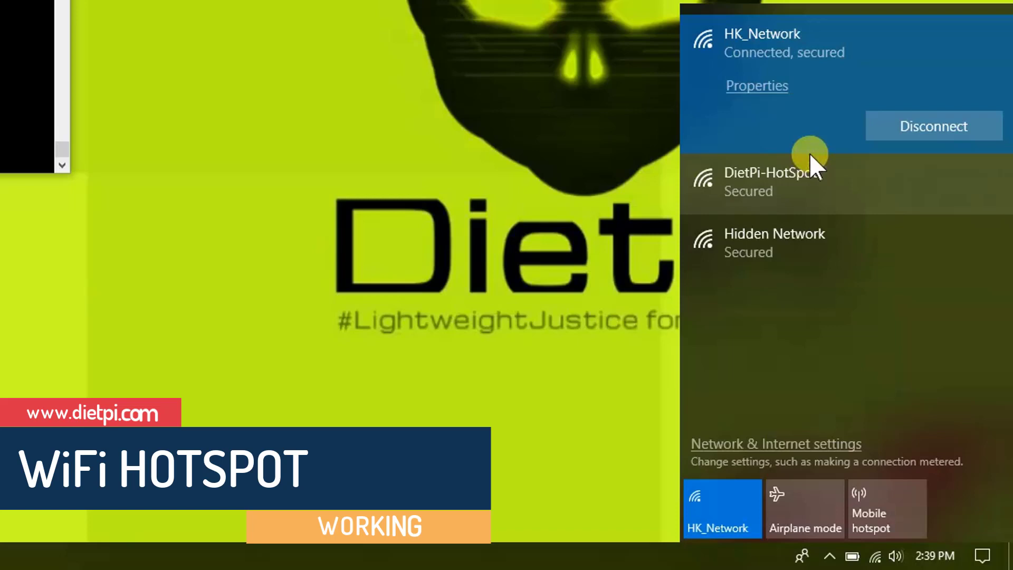
left_click(772, 181)
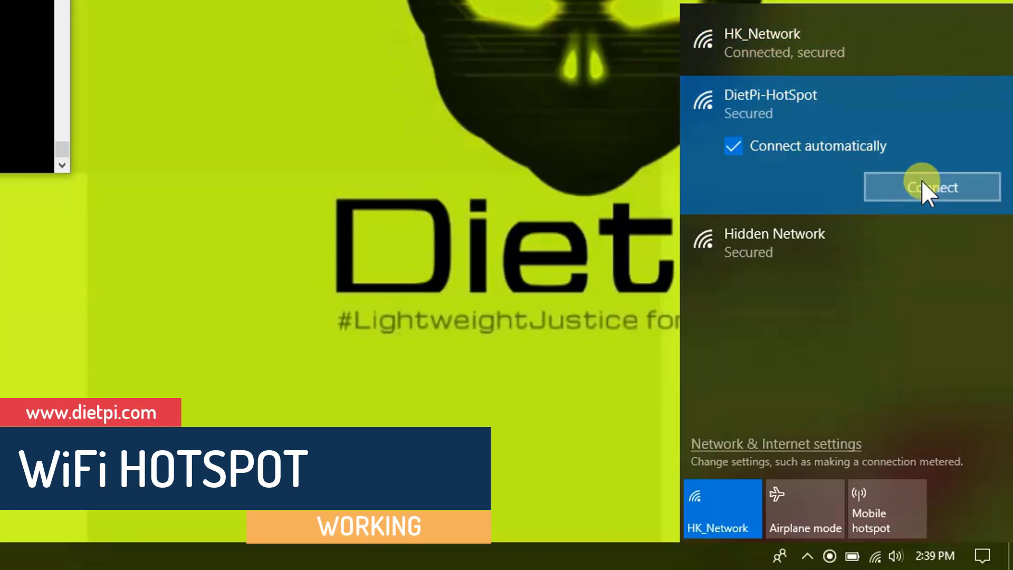
left_click(932, 187)
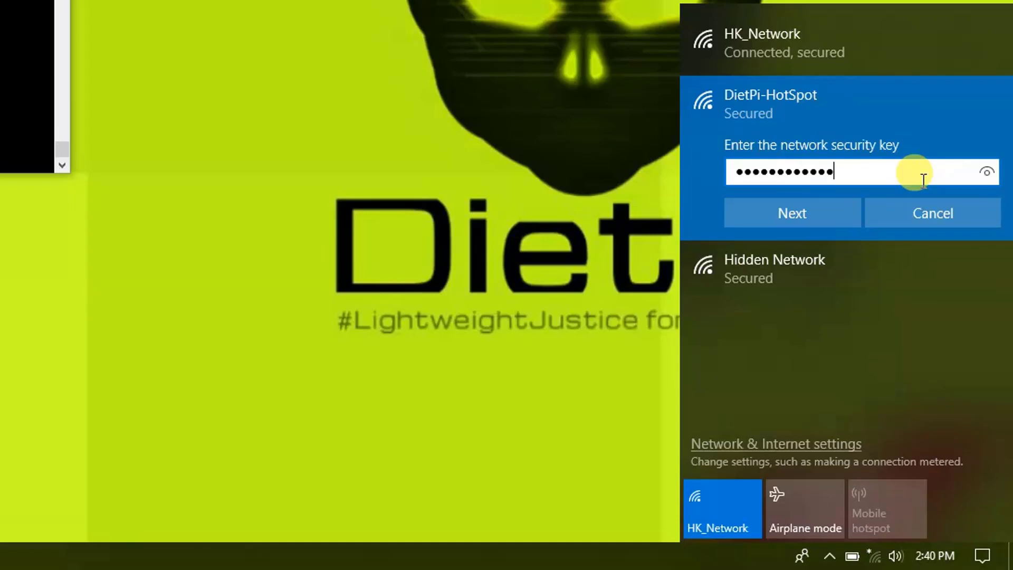
left_click(791, 212)
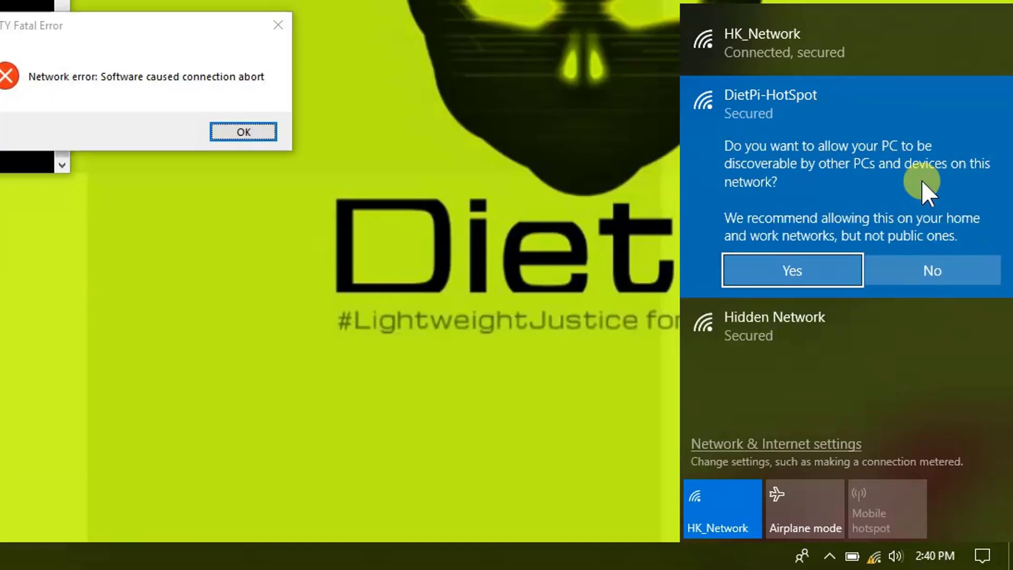
mouse_move(932, 270)
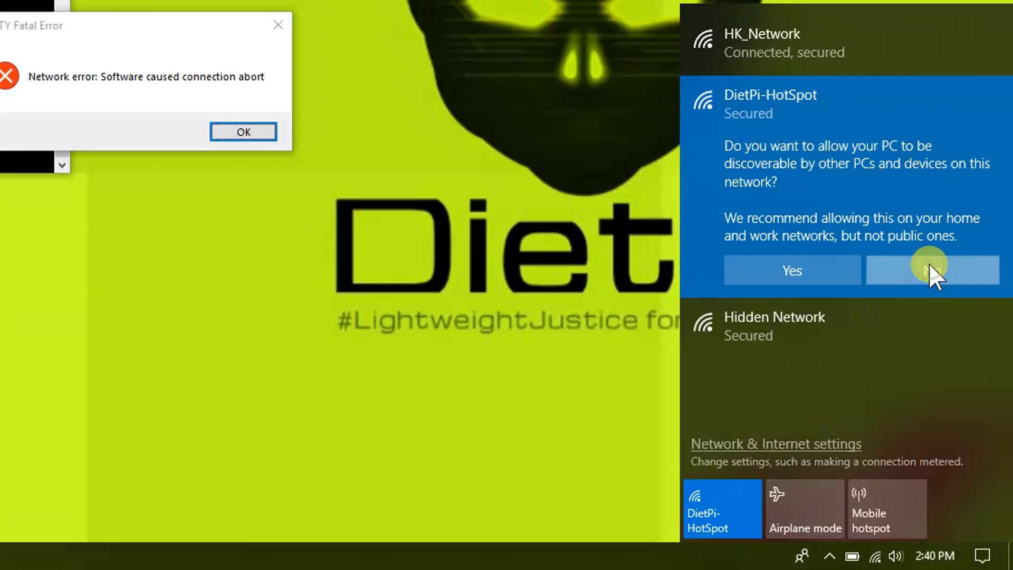
left_click(931, 270)
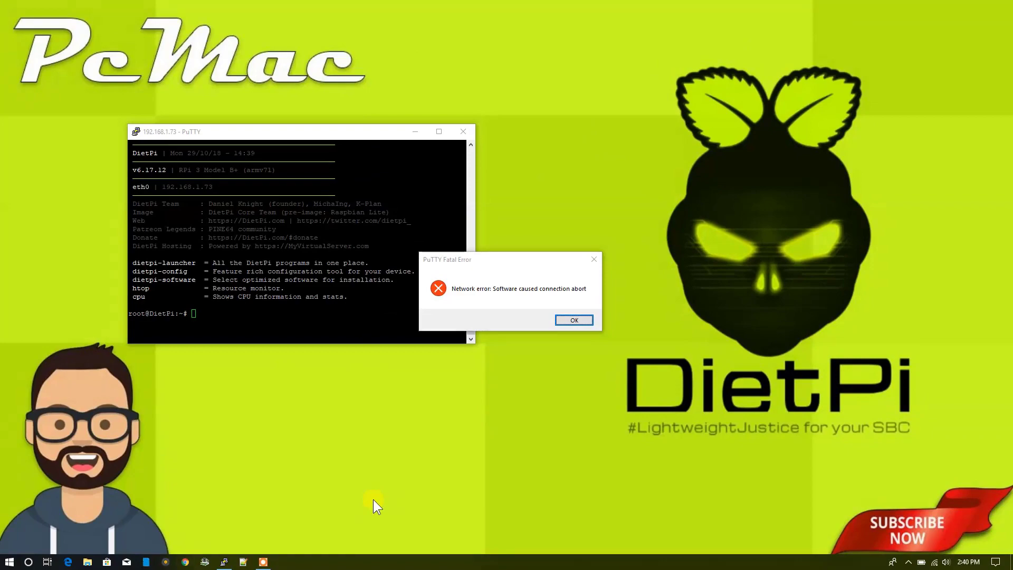
Reconnect the PC to HK_Network and close the network flyout
left_click(185, 561)
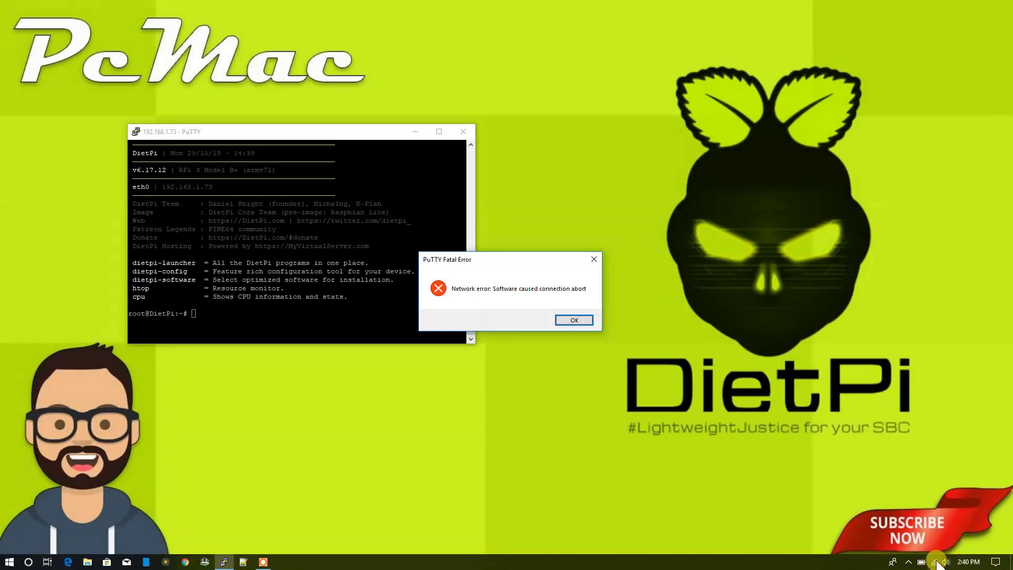
left_click(943, 561)
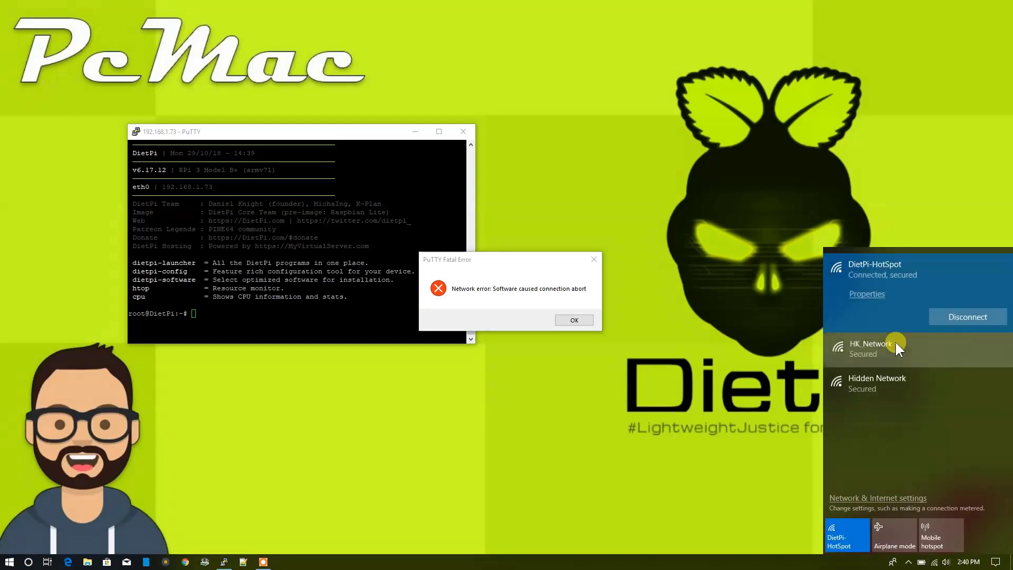
left_click(872, 347)
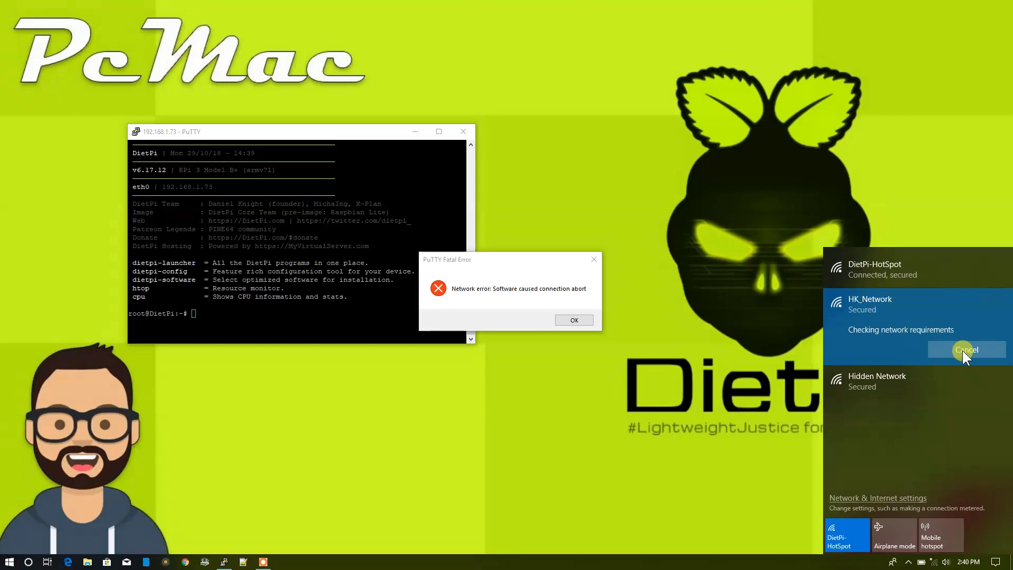
left_click(964, 349)
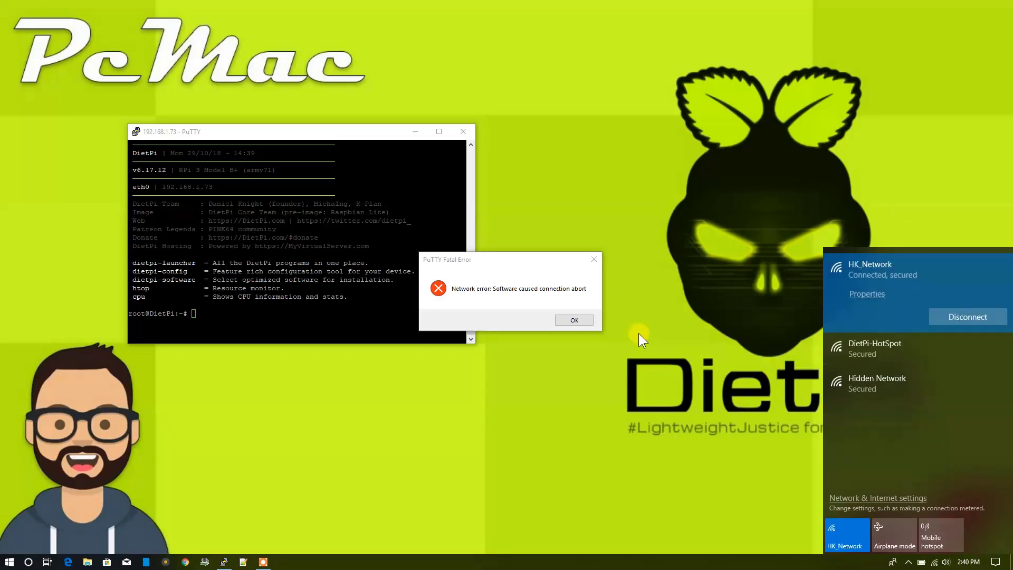
left_click(572, 319)
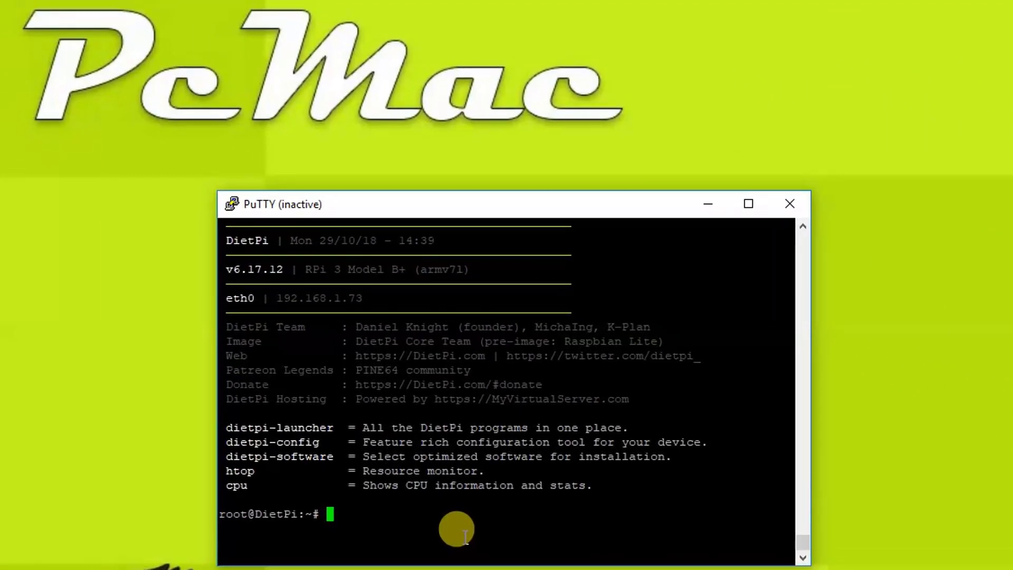
mouse_move(256, 219)
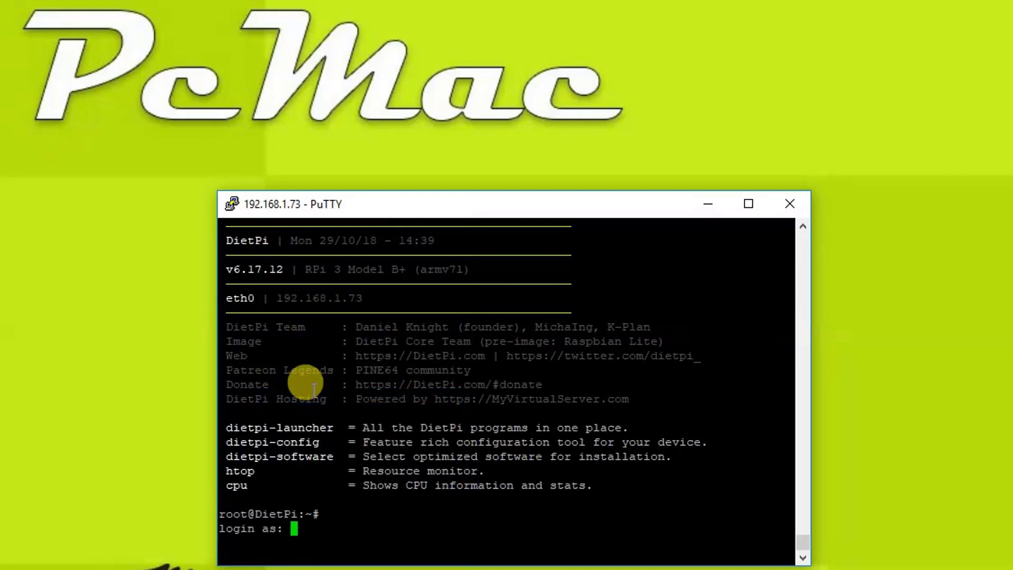
Restart the PuTTY session to 192.168.1.73 and log in as root
type("root")
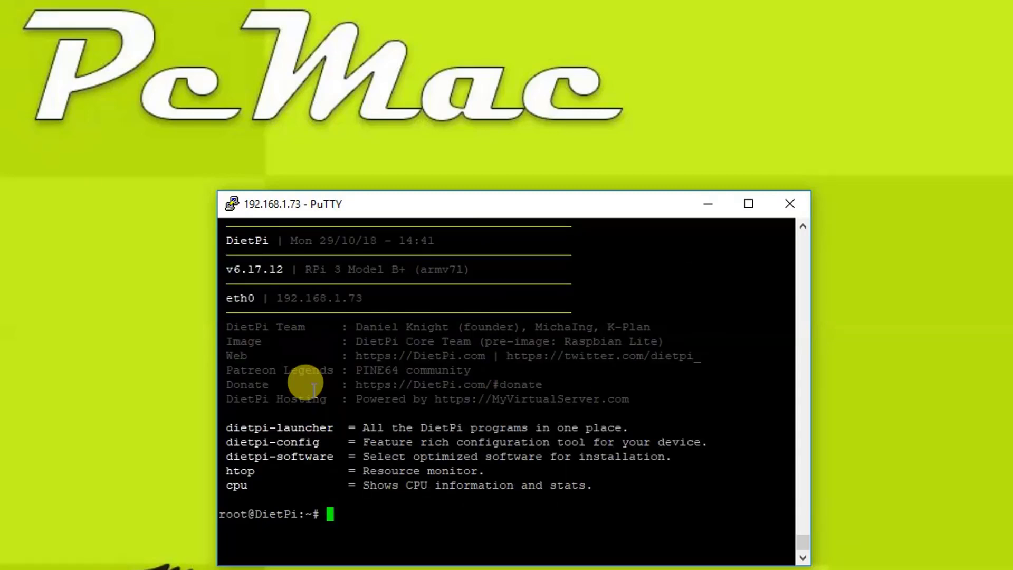
Launch dietpi-config from the root prompt
type("diet")
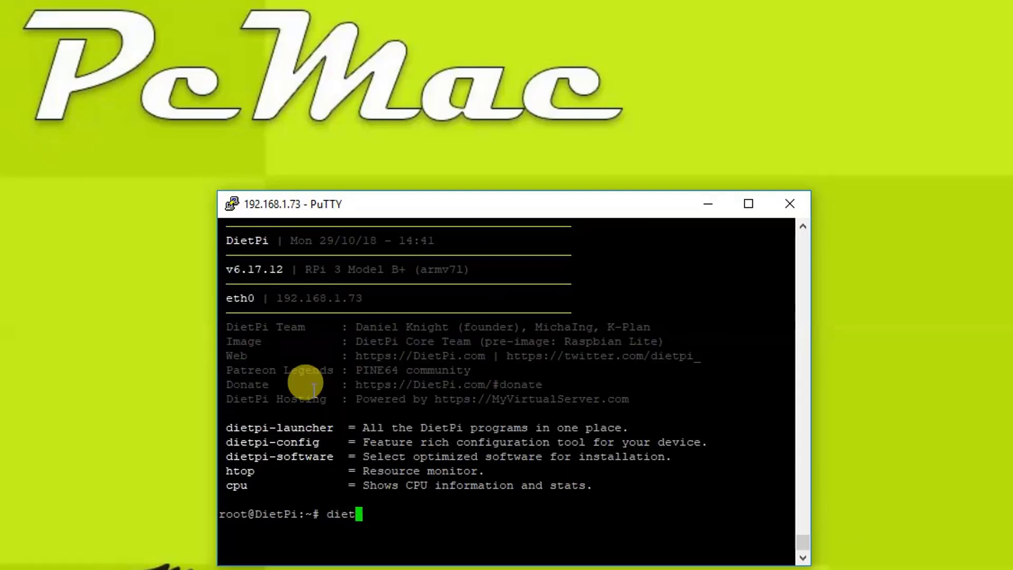
type("pi=")
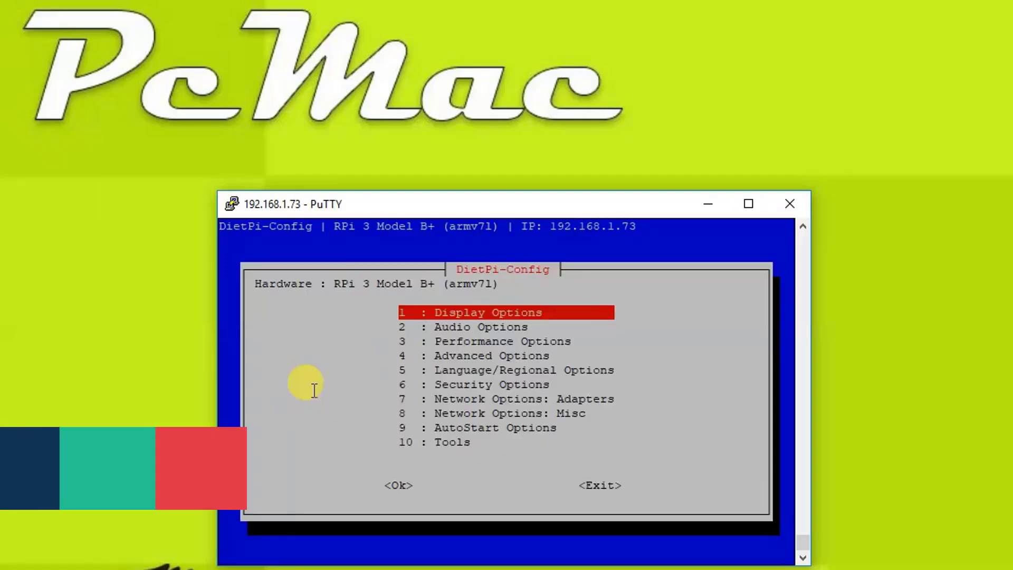
Navigate Network Options: Adapters, then WiFi, to the hotspot SSID setting
key("Down")
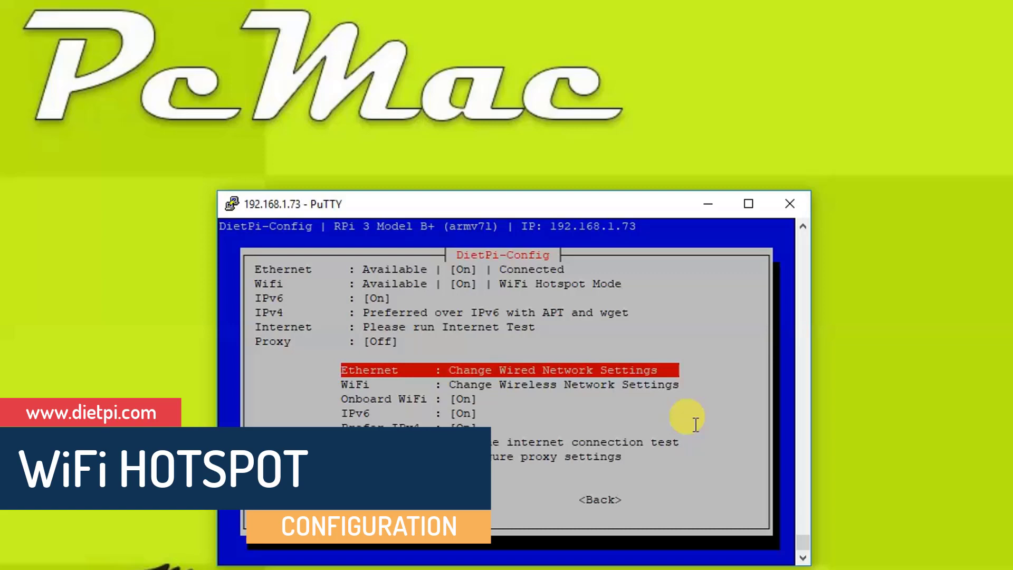
key("Down")
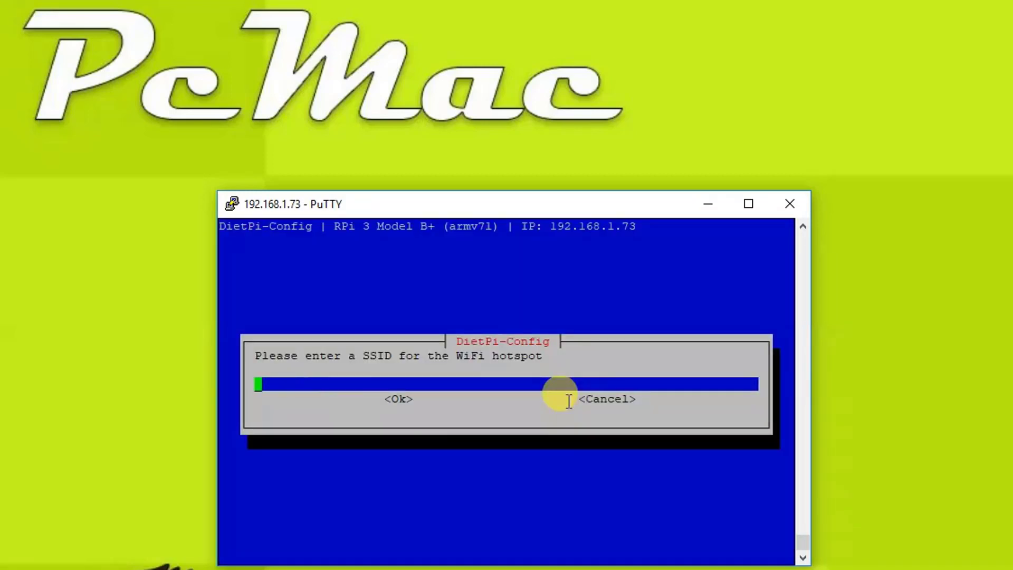
Set the hotspot SSID to PcMac and the access key to 'password'
type("PcMac")
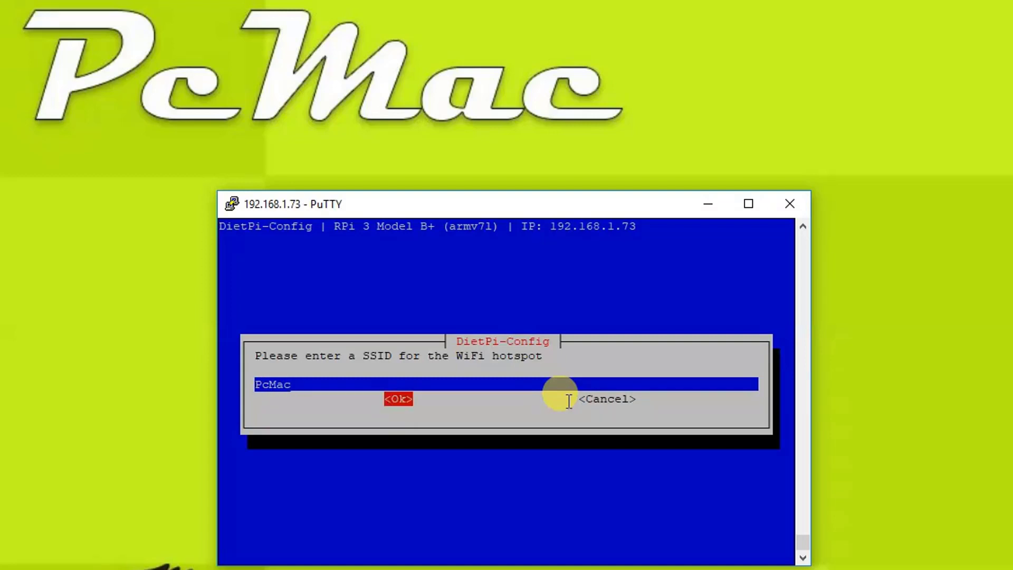
left_click(397, 398)
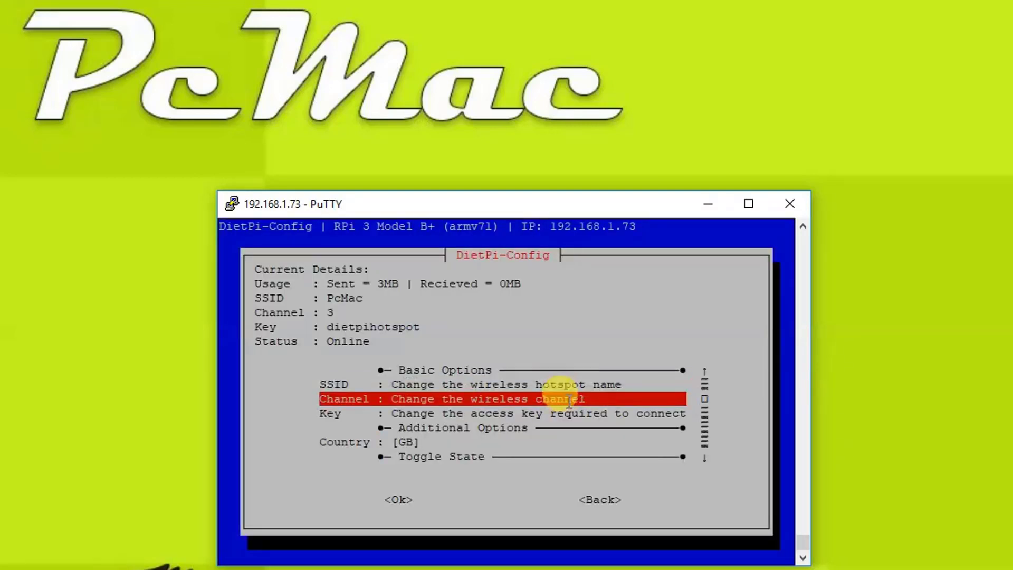
key("Down")
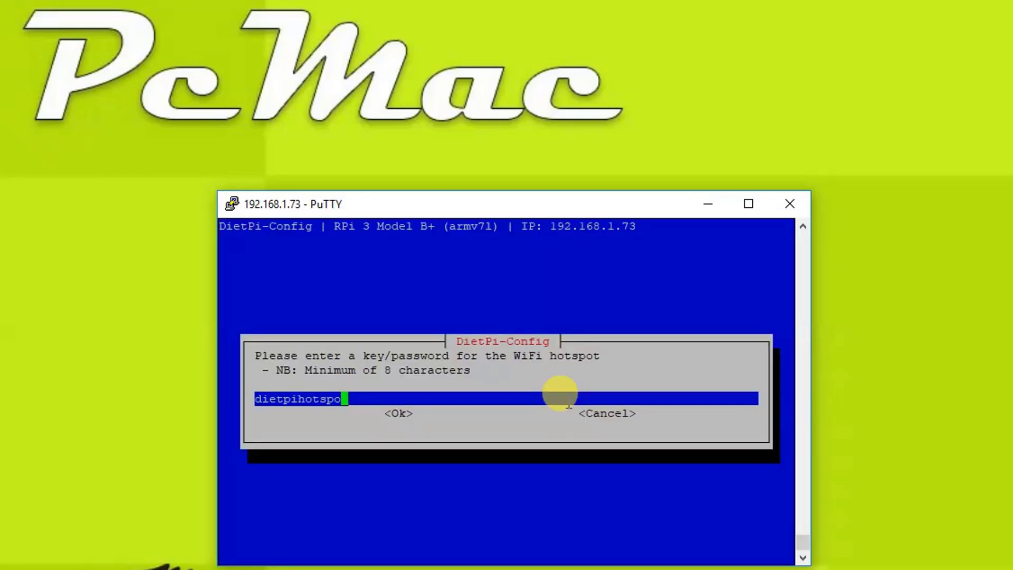
type("password")
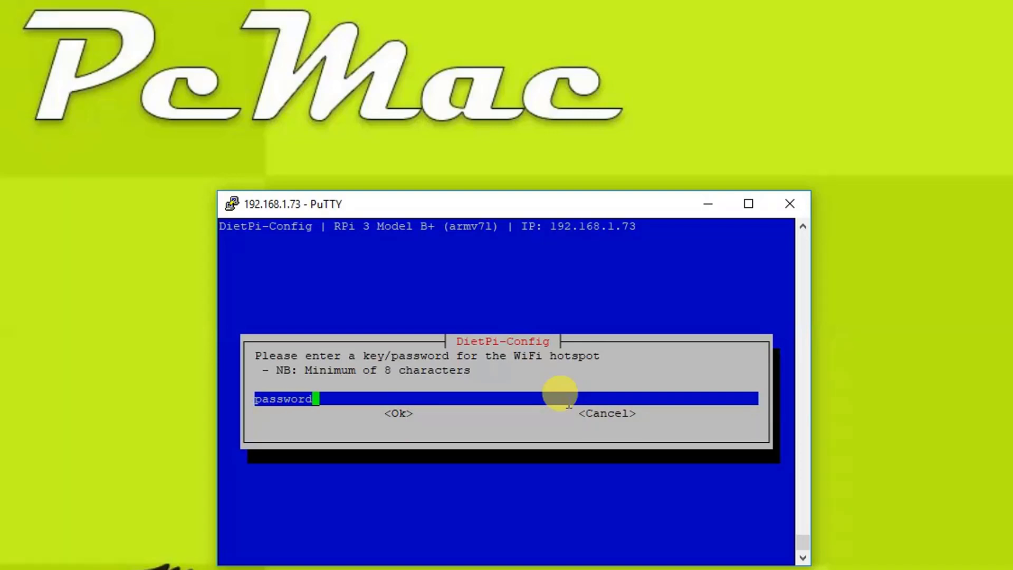
left_click(397, 413)
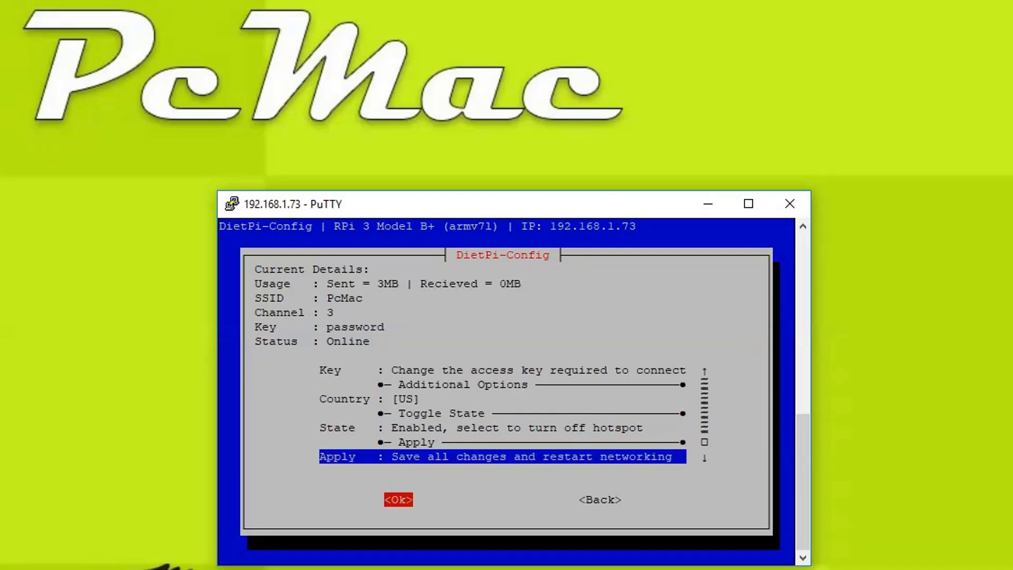
Apply the PcMac hotspot changes, restart networking, and exit DietPi-Config
left_click(398, 498)
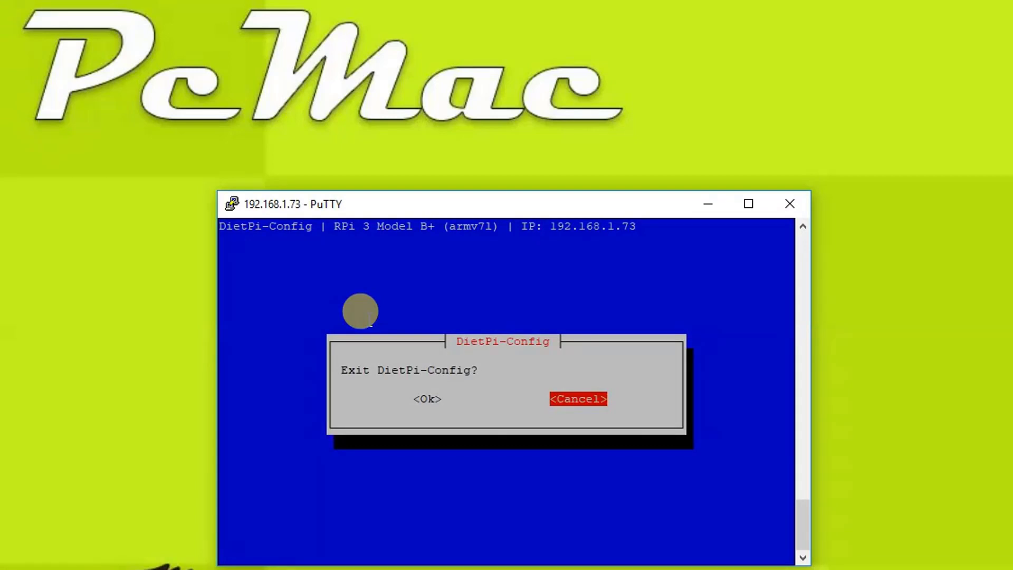
left_click(426, 399)
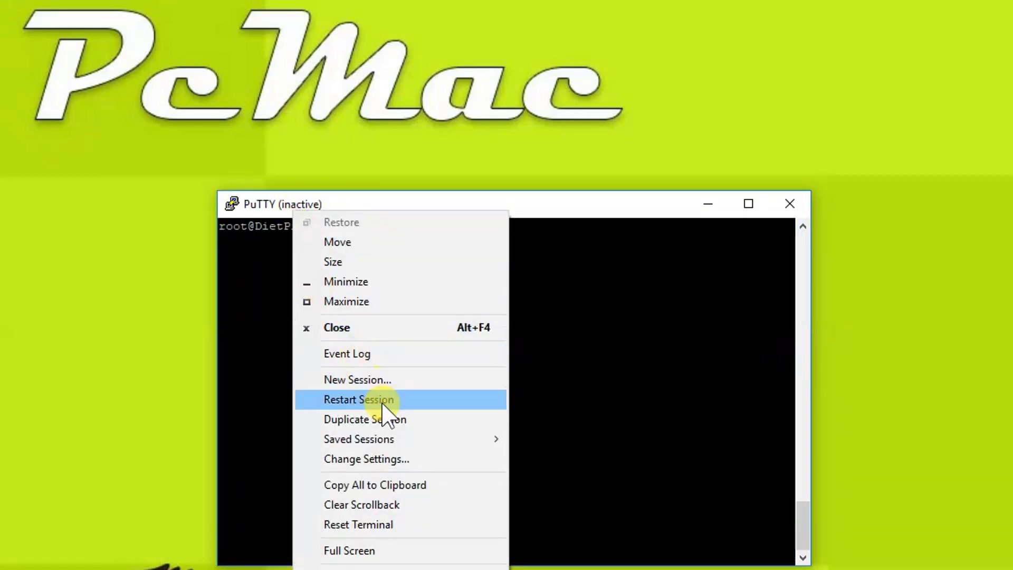
Reconnect the SSH session, reboot the Pi, dismiss the connection error, and retry the session
left_click(357, 400)
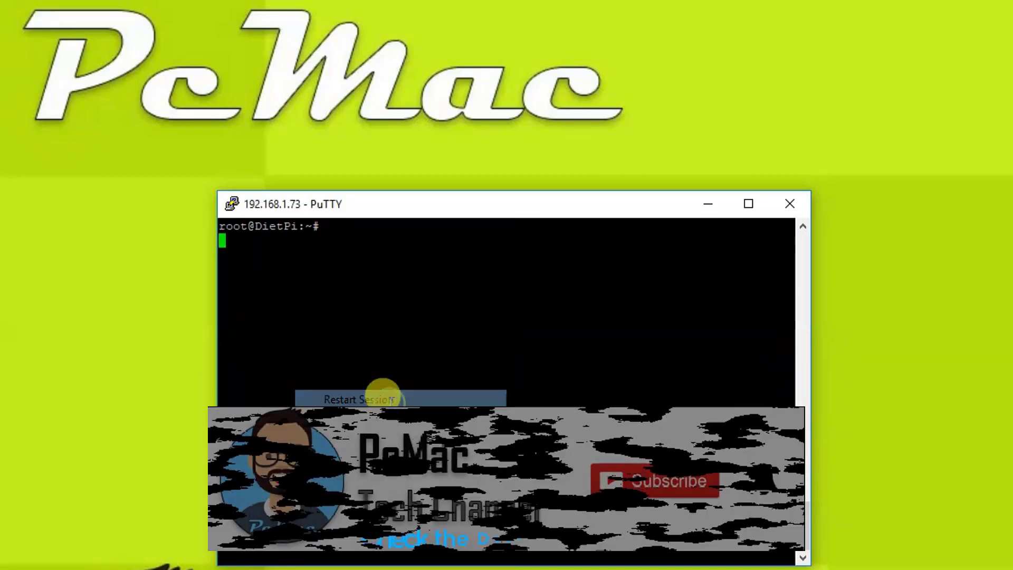
left_click(358, 399)
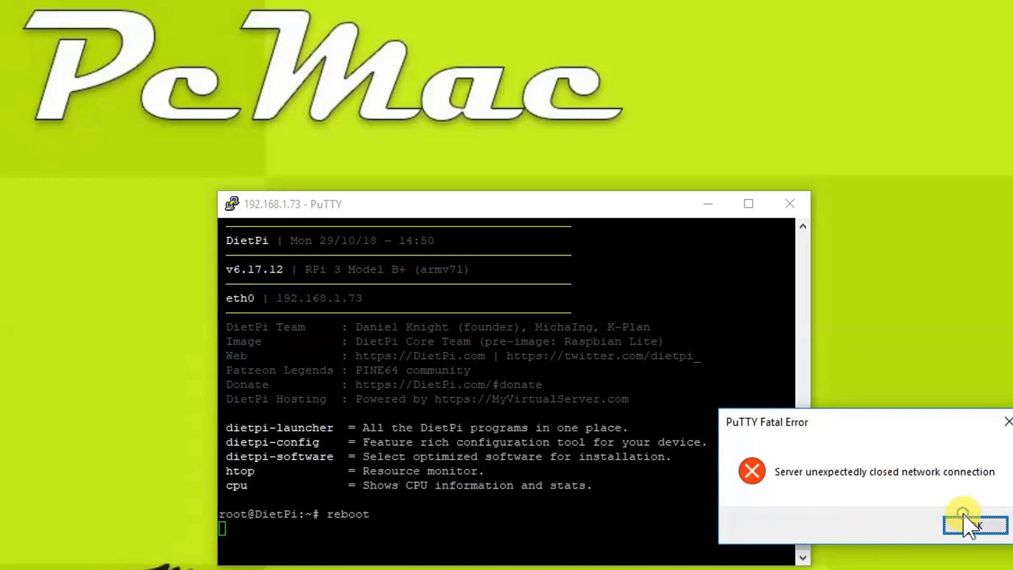
left_click(975, 524)
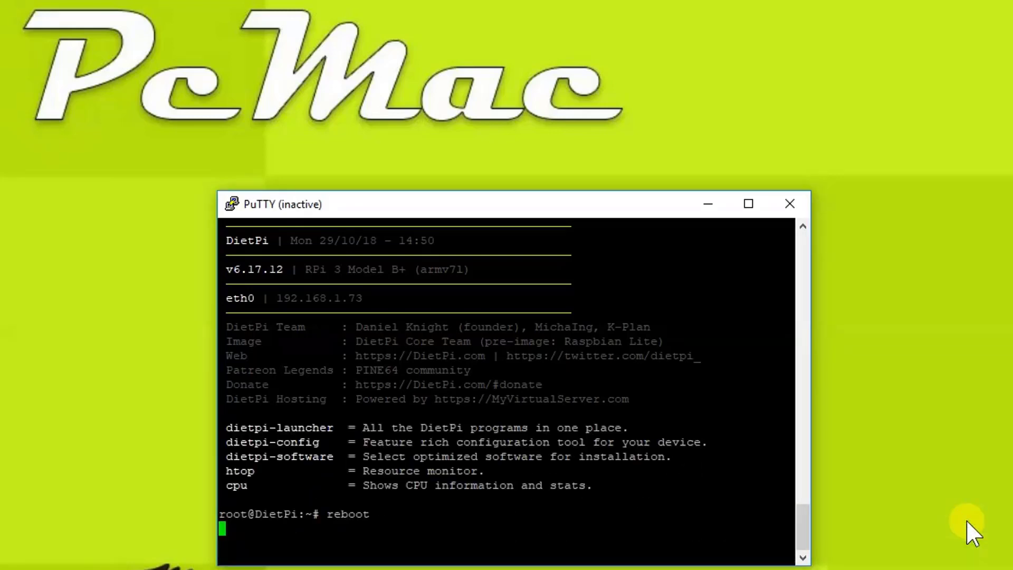
mouse_move(281, 223)
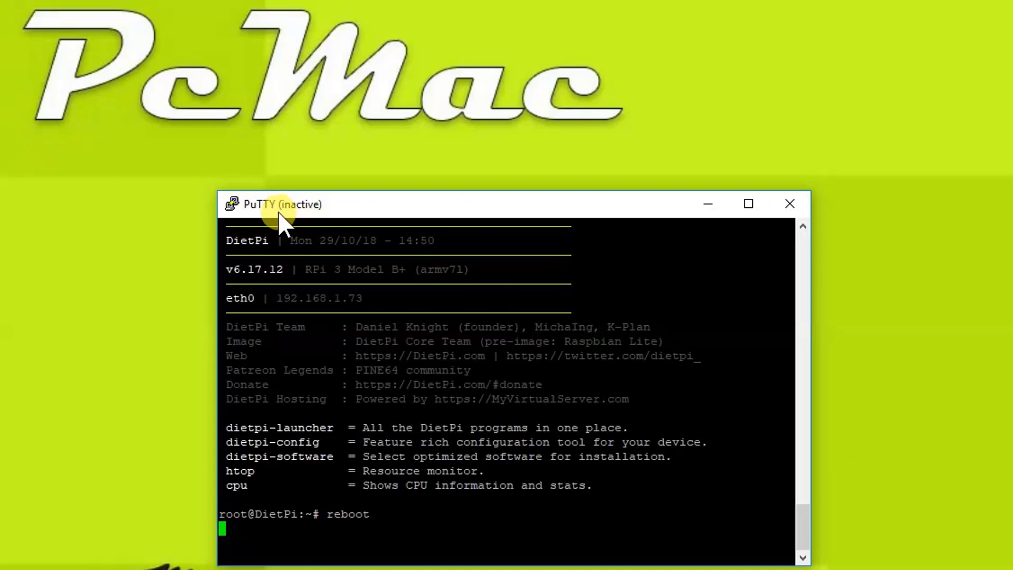
left_click(232, 204)
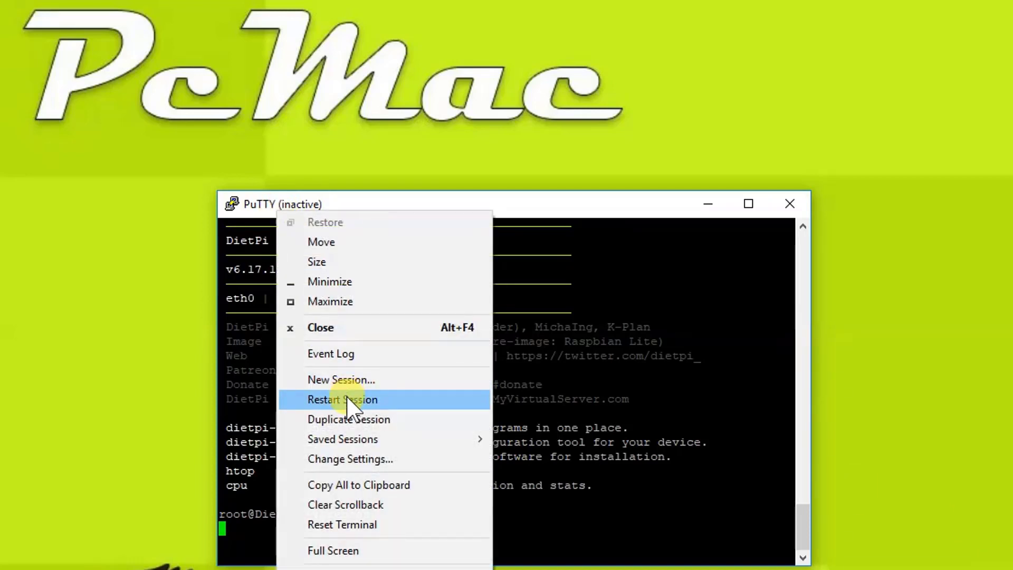
left_click(342, 399)
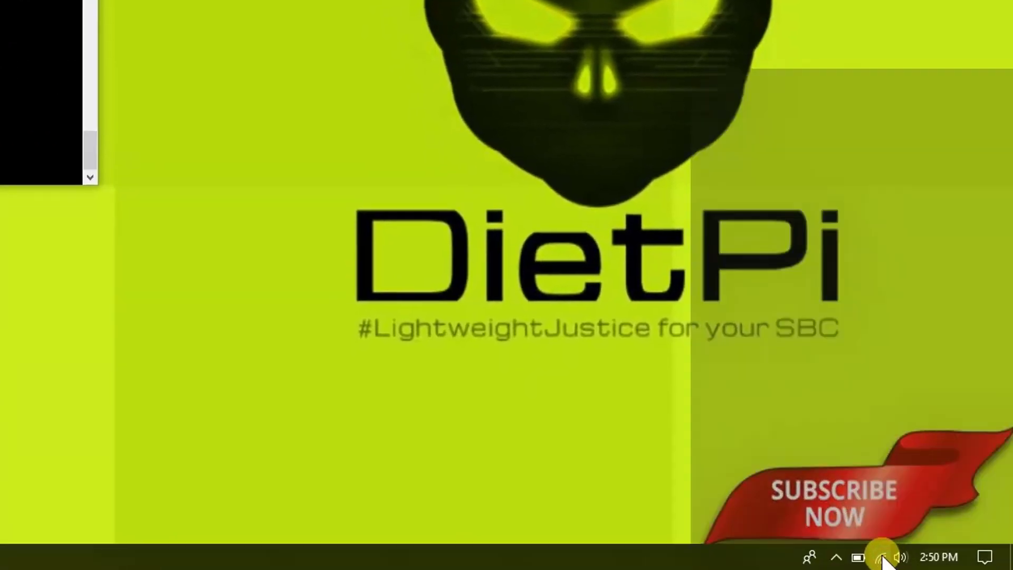
Connect the PC to the PcMac Wi-Fi network with its security key
left_click(881, 556)
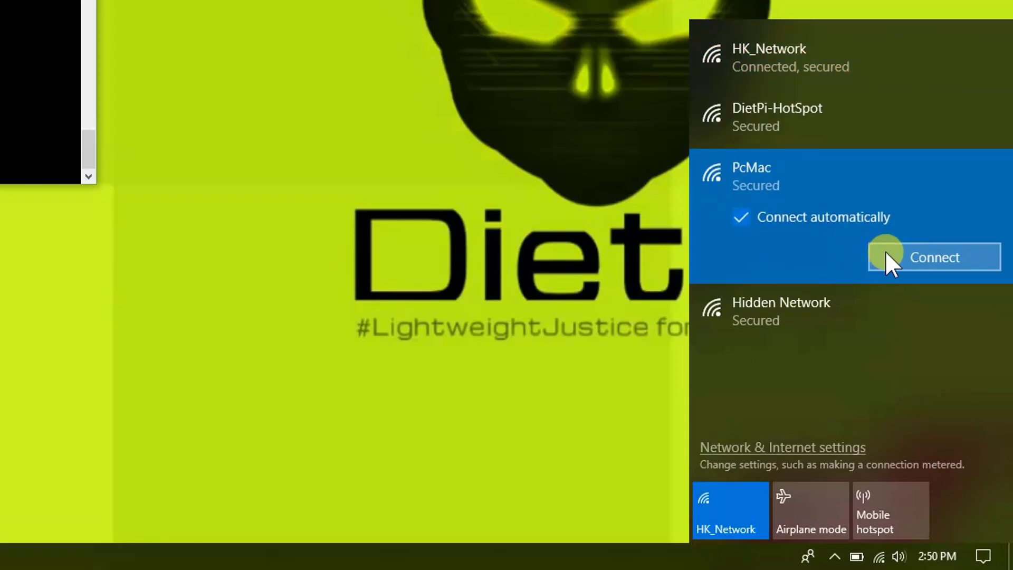
left_click(932, 257)
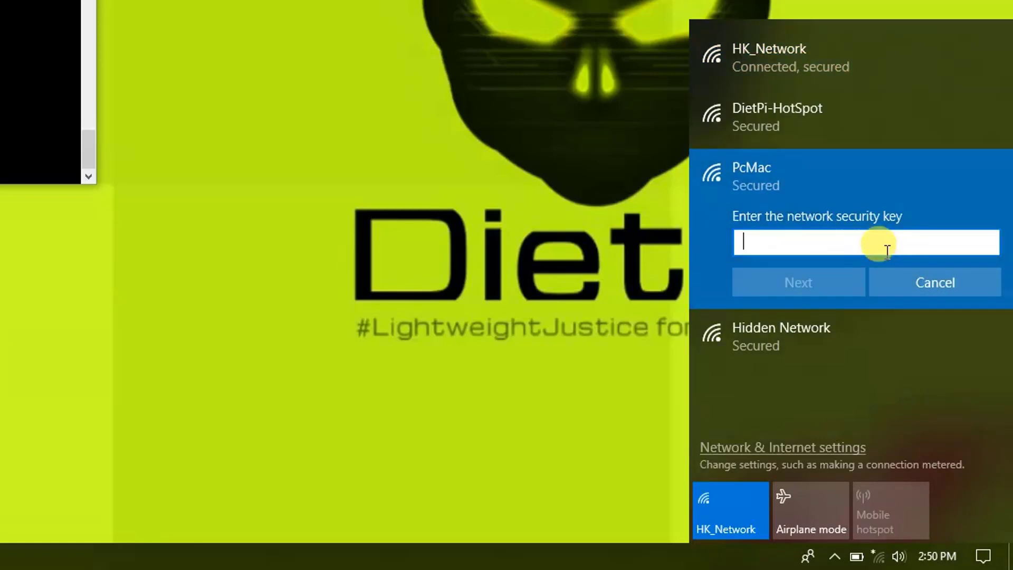
type("password")
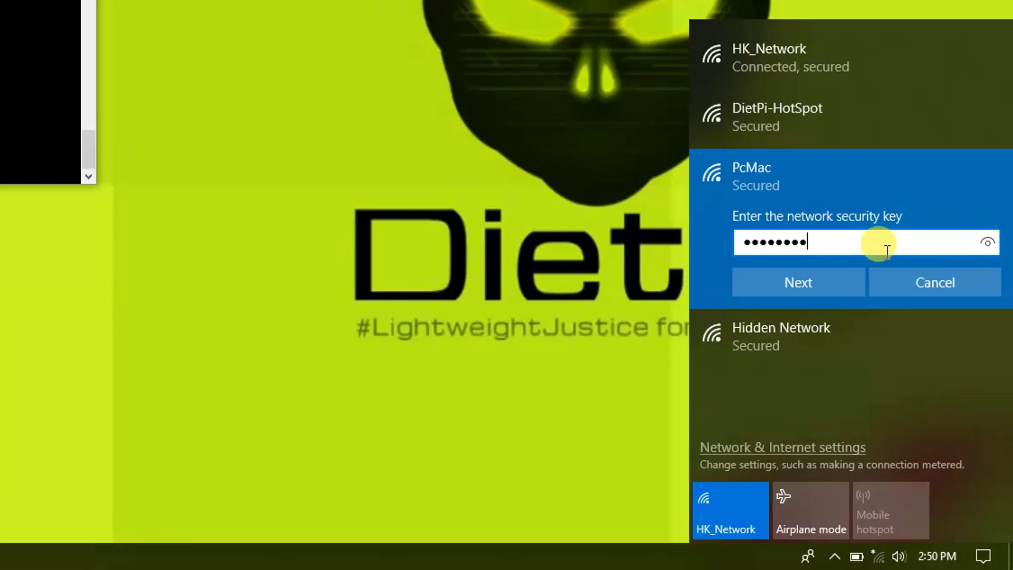
left_click(797, 282)
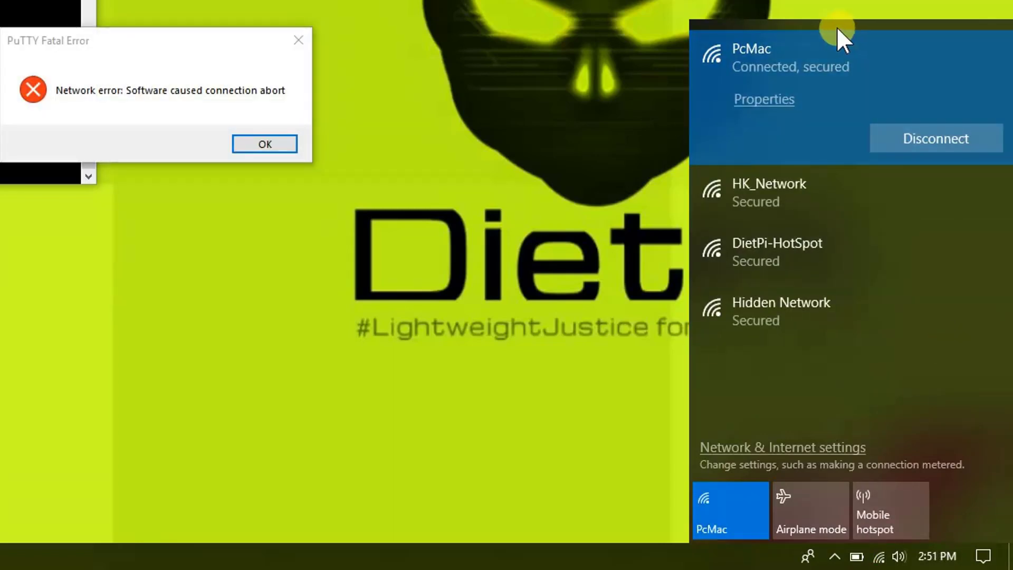
mouse_move(859, 84)
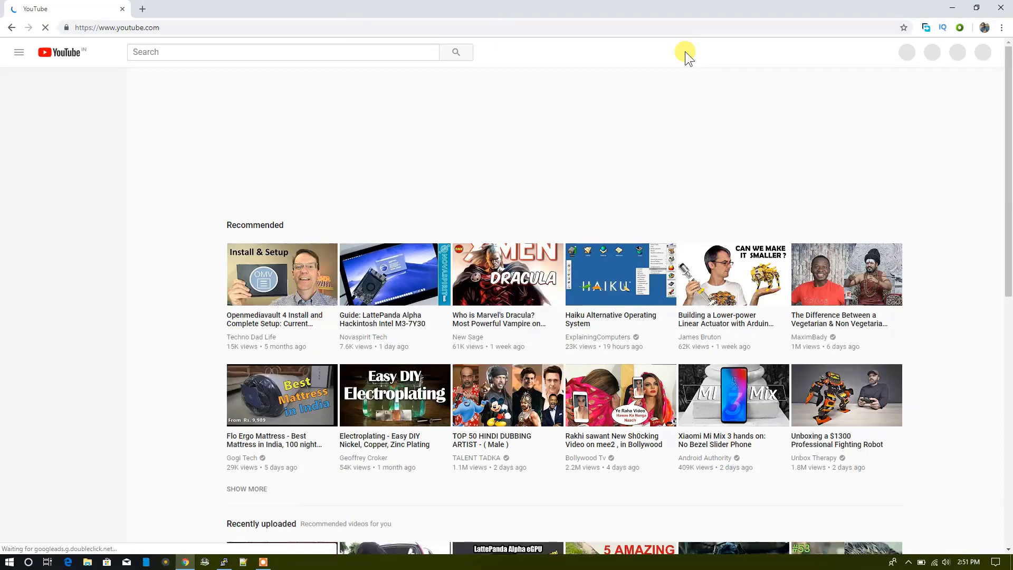
left_click(19, 52)
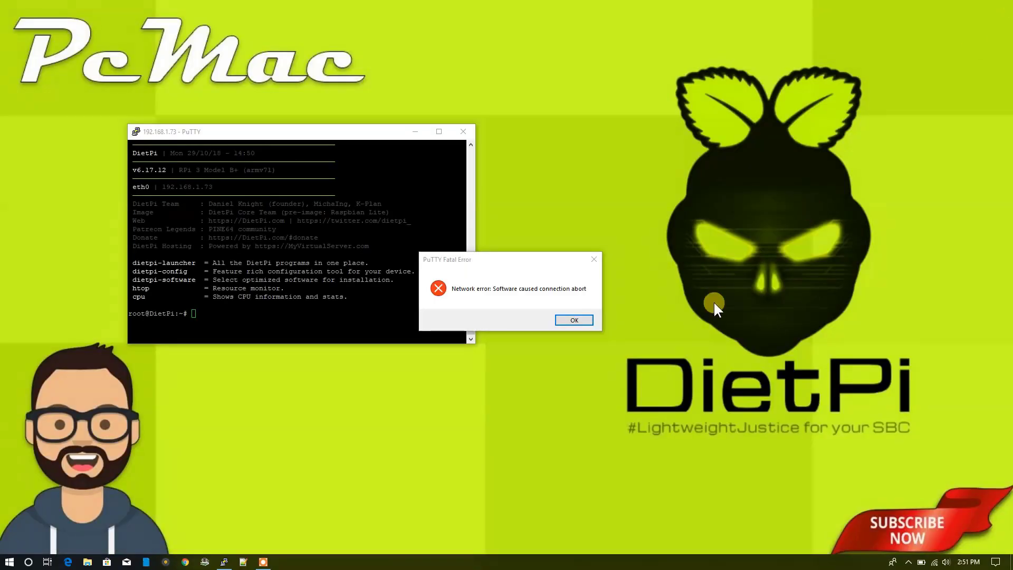
Dismiss the PuTTY Fatal Error about the aborted connection
left_click(573, 321)
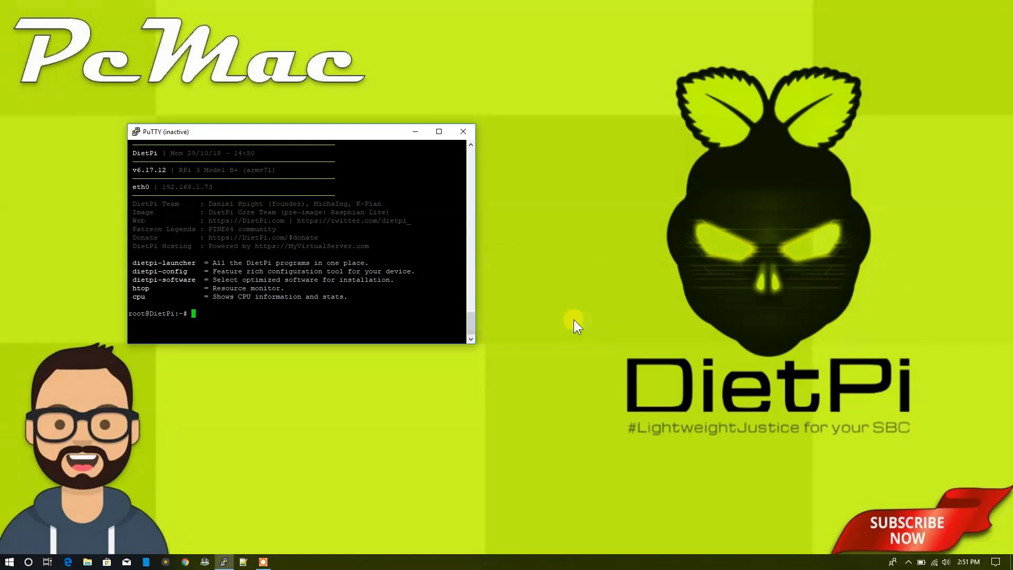
mouse_move(655, 348)
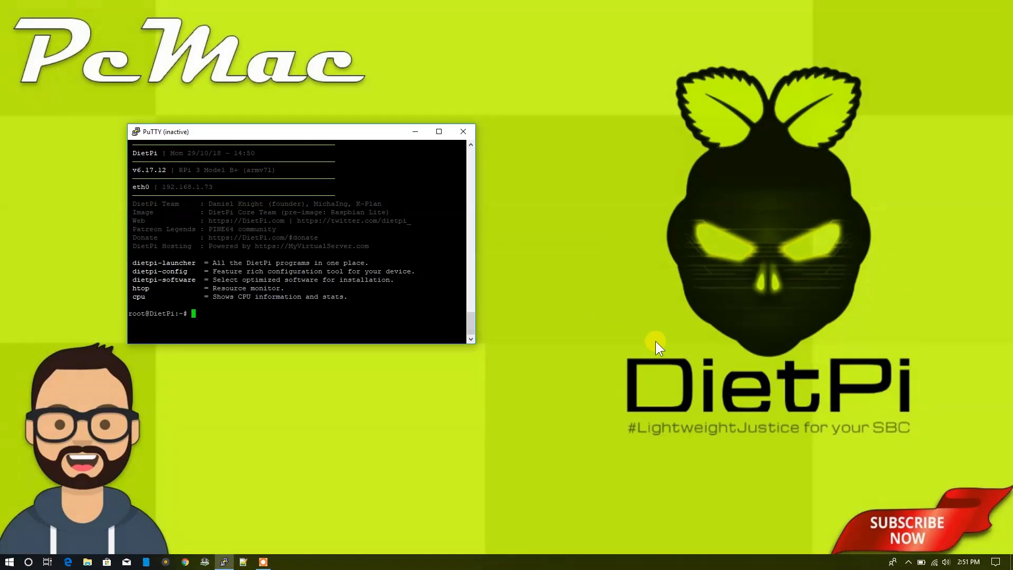